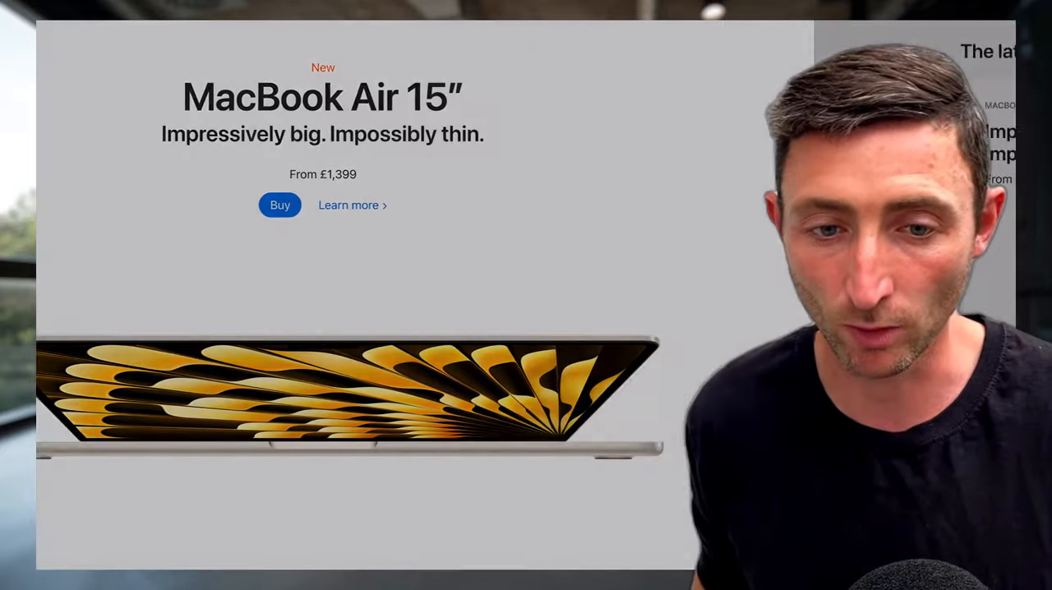
# Step: Scroll the WHOOP homepage past the heart-rate hero to the Activity Strain 9.1 coaching section
pyautogui.scroll(-3)
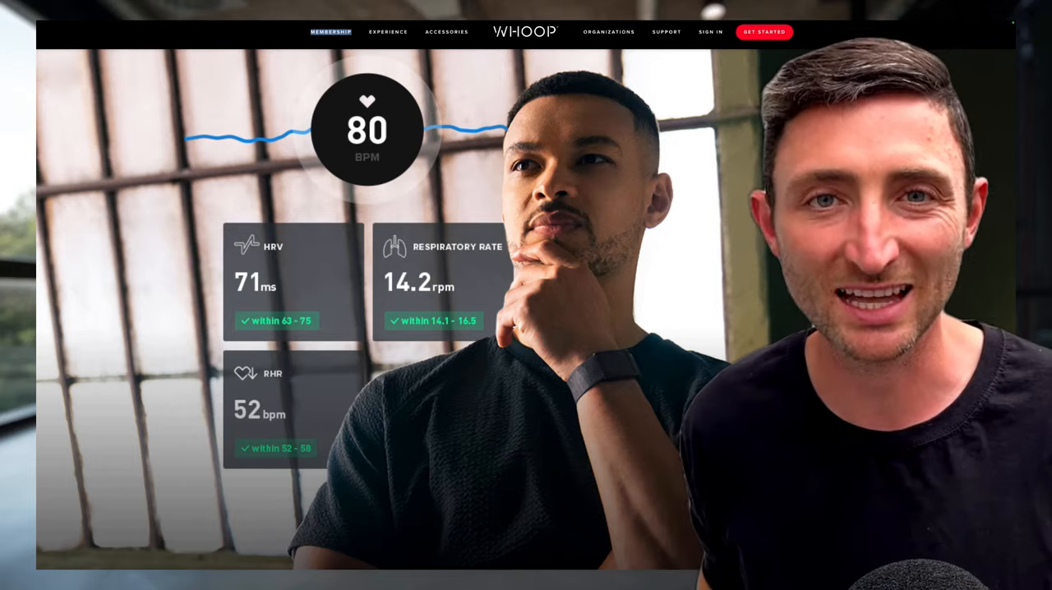
pyautogui.scroll(-3)
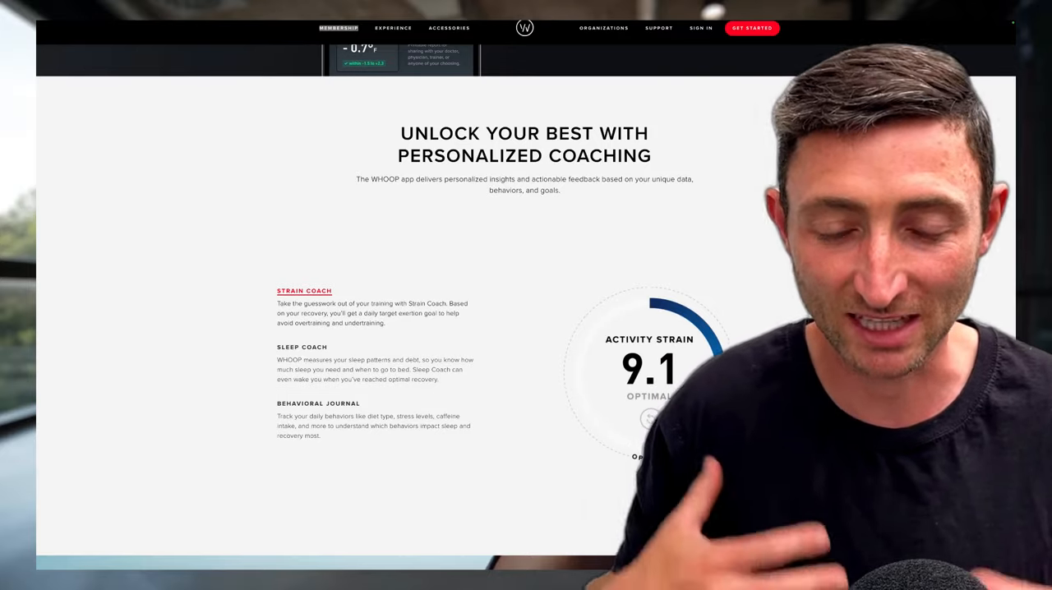
pyautogui.scroll(3)
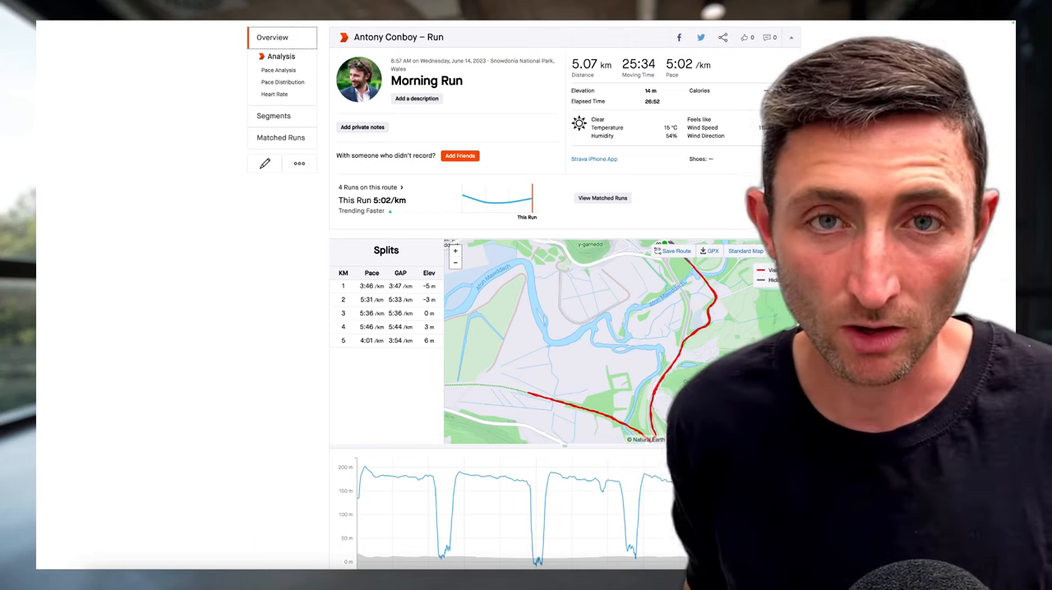
# Step: Show the Morning Run's pace distribution, with 14:35 Anaerobic and 8:03 Active Recovery
pyautogui.click(283, 82)
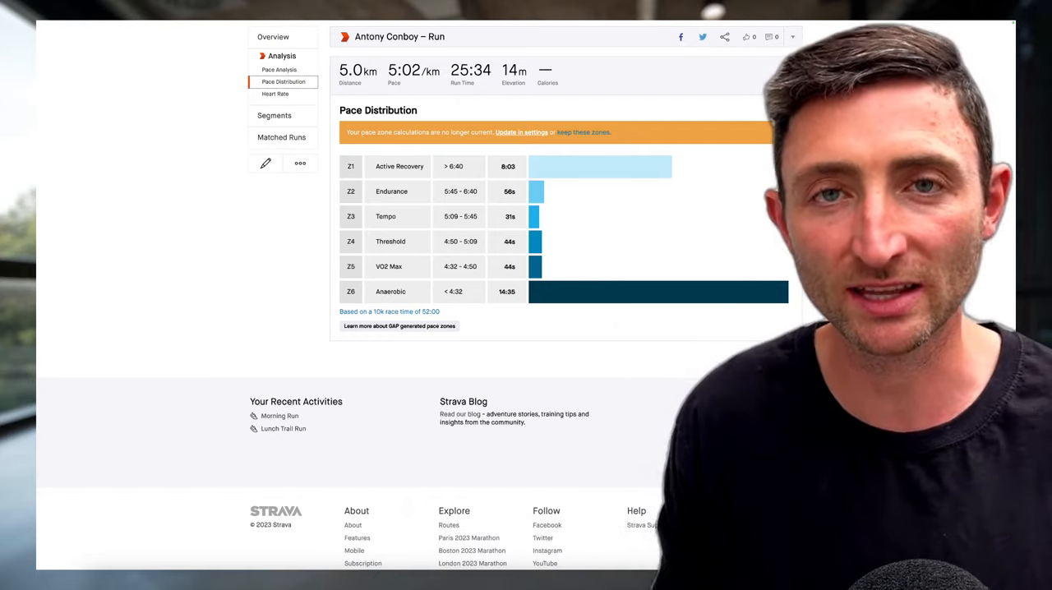
pyautogui.click(282, 138)
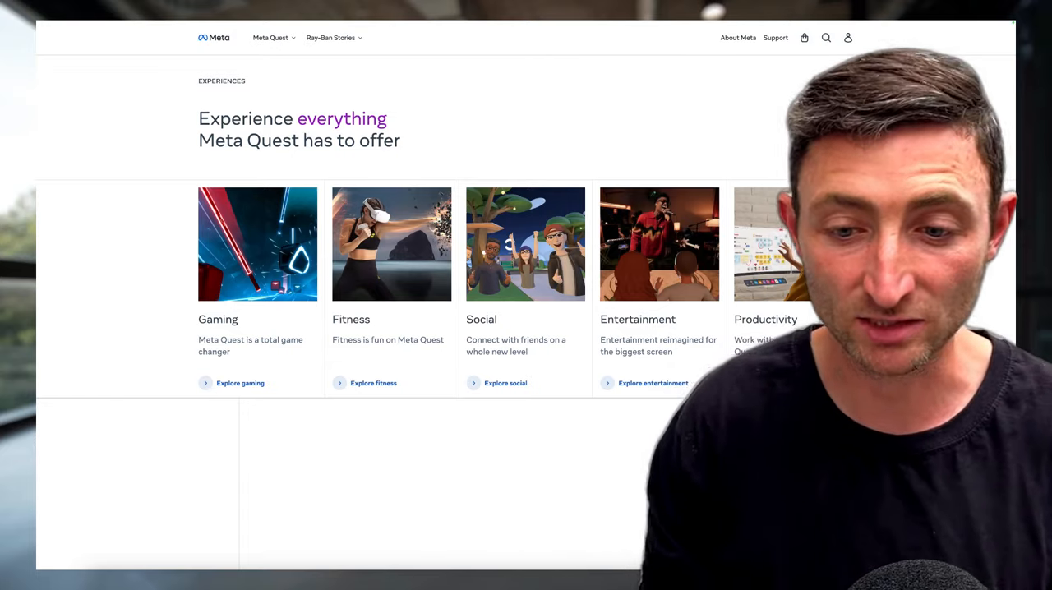
# Step: Select a Meta Quest experience category card among Gaming, Fitness, Social, Entertainment, Productivity
pyautogui.click(652, 383)
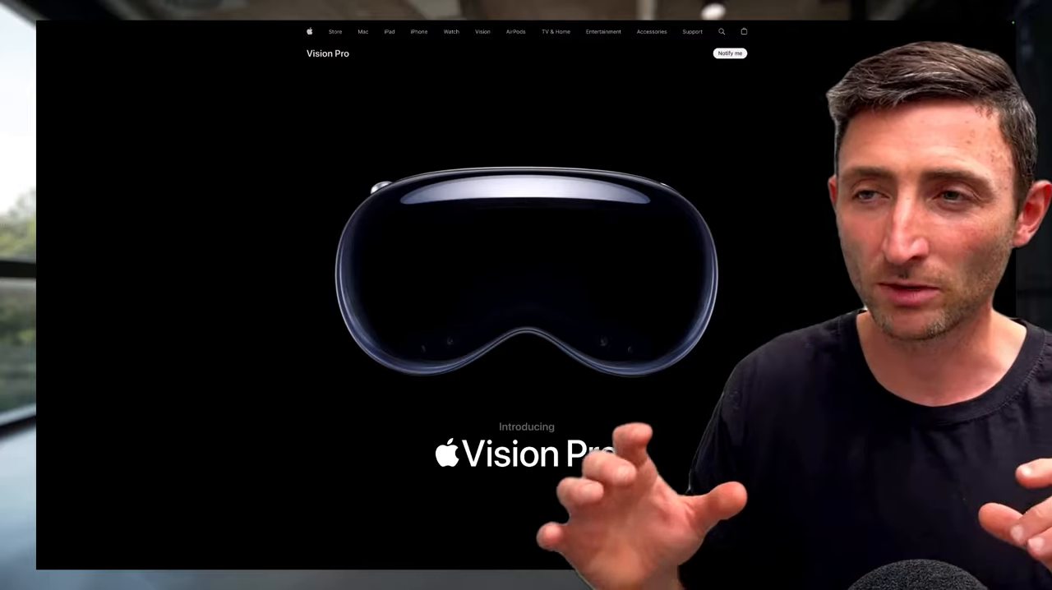
# Step: Scroll the Vision Pro page to the "Free your desktop. And your apps will follow." section
pyautogui.scroll(-3)
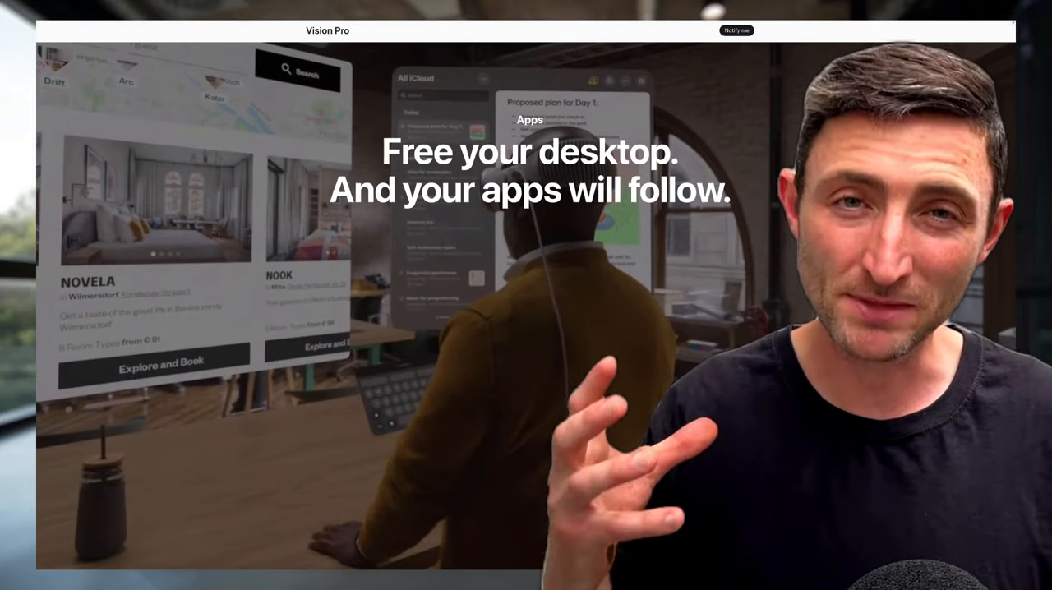